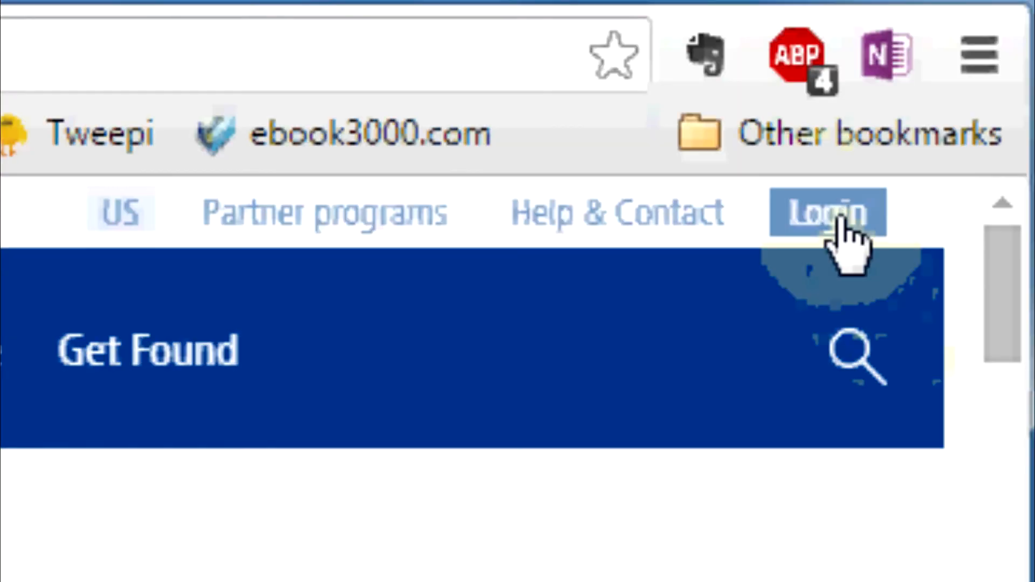
Step: Log in to the 1&1 account with the saved Customer ID and password
left_click(829, 212)
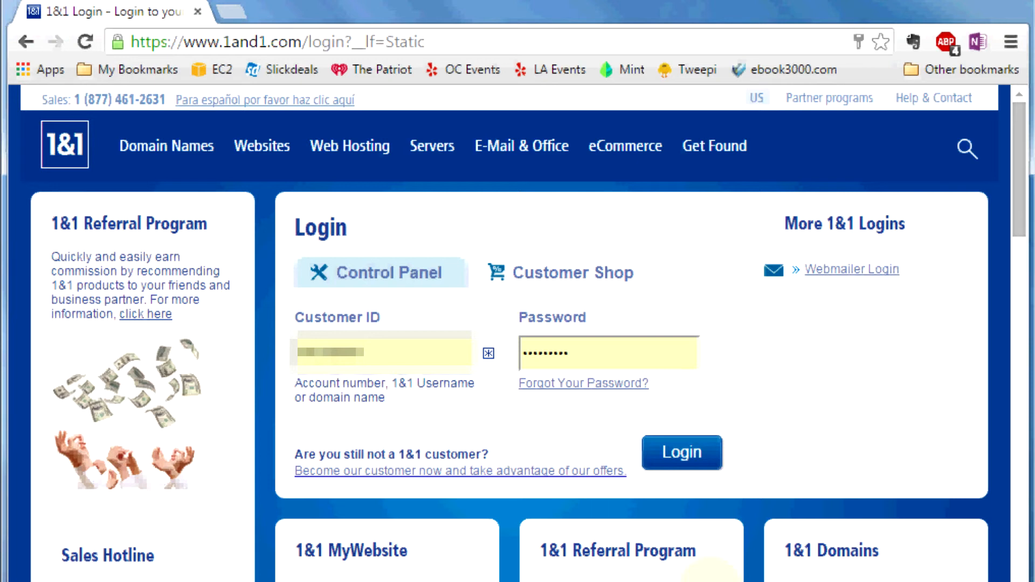
left_click(682, 453)
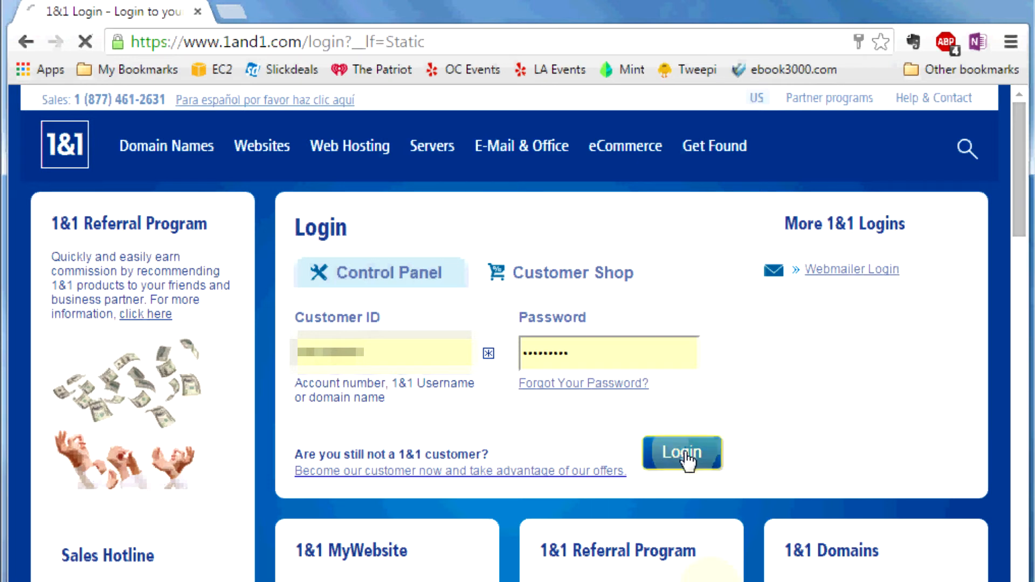
left_click(682, 453)
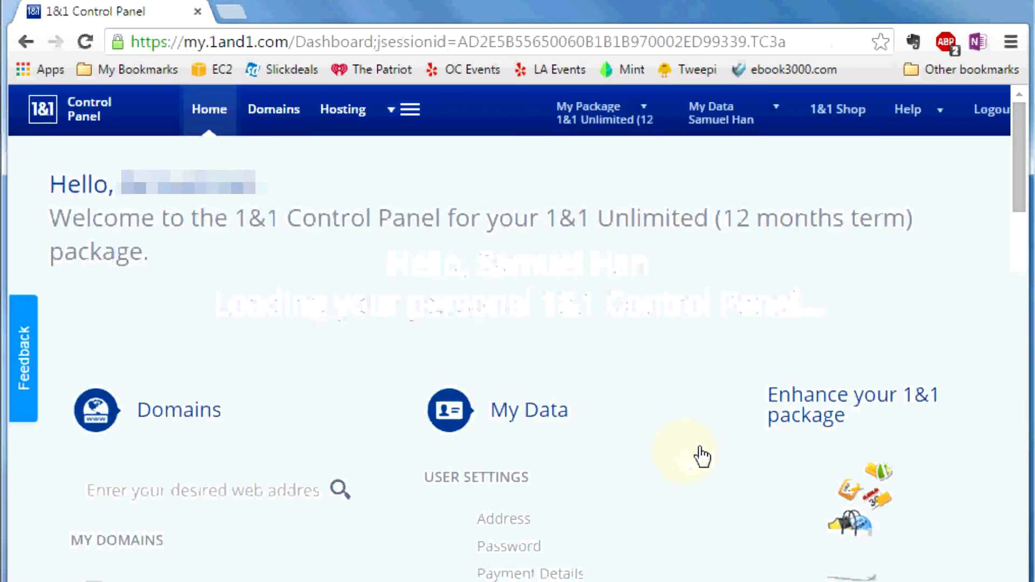
Step: Scroll to Optimize Website and open the 1&1 SiteAnalytics overview page
scroll("down", 3)
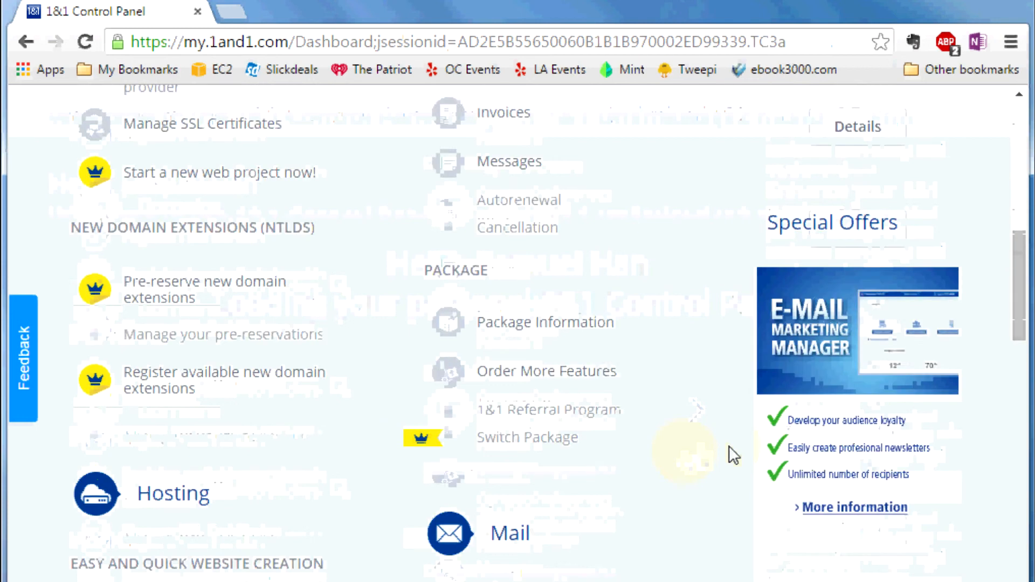
scroll("down", 3)
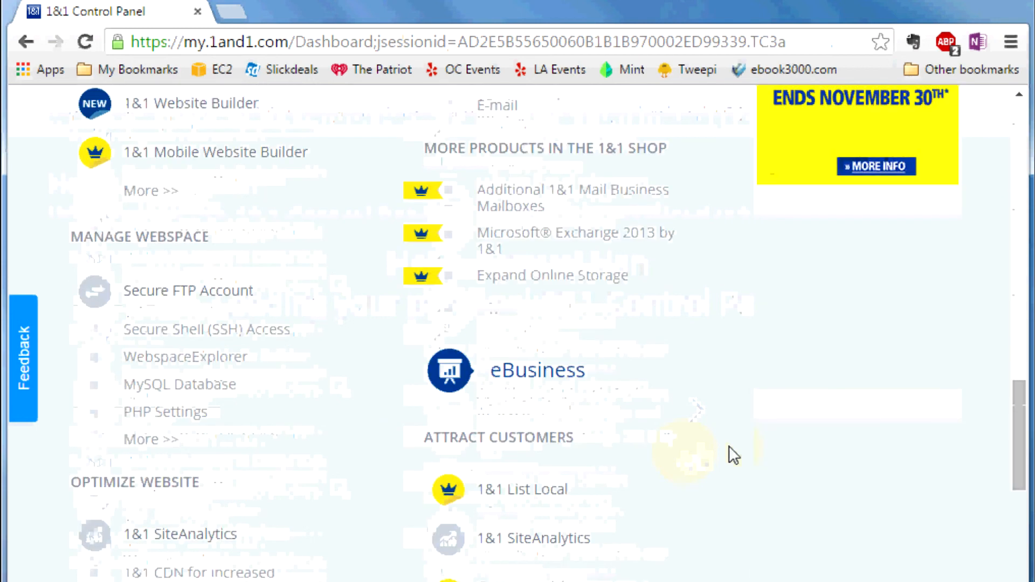
scroll("down", 3)
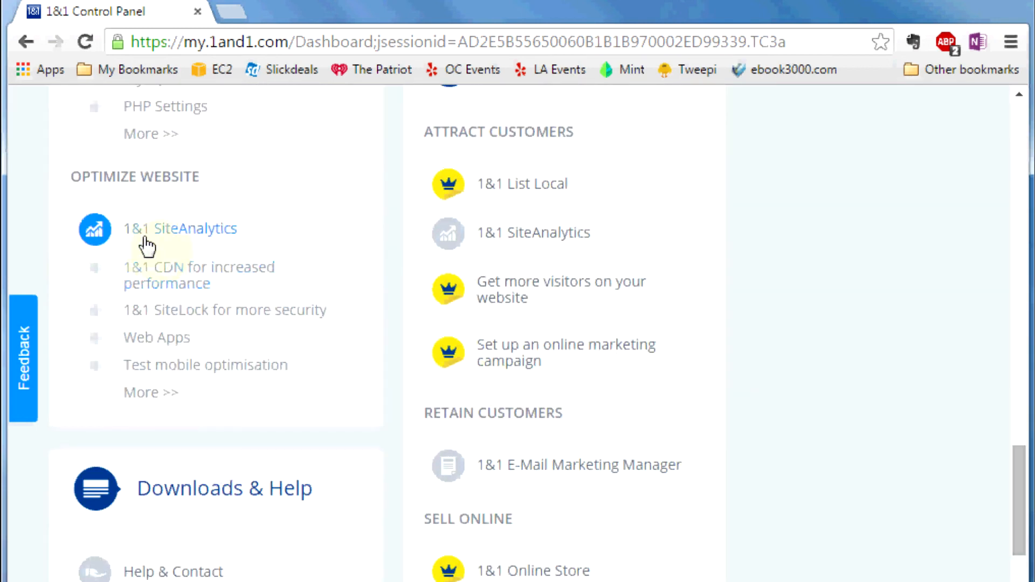
mouse_move(180, 246)
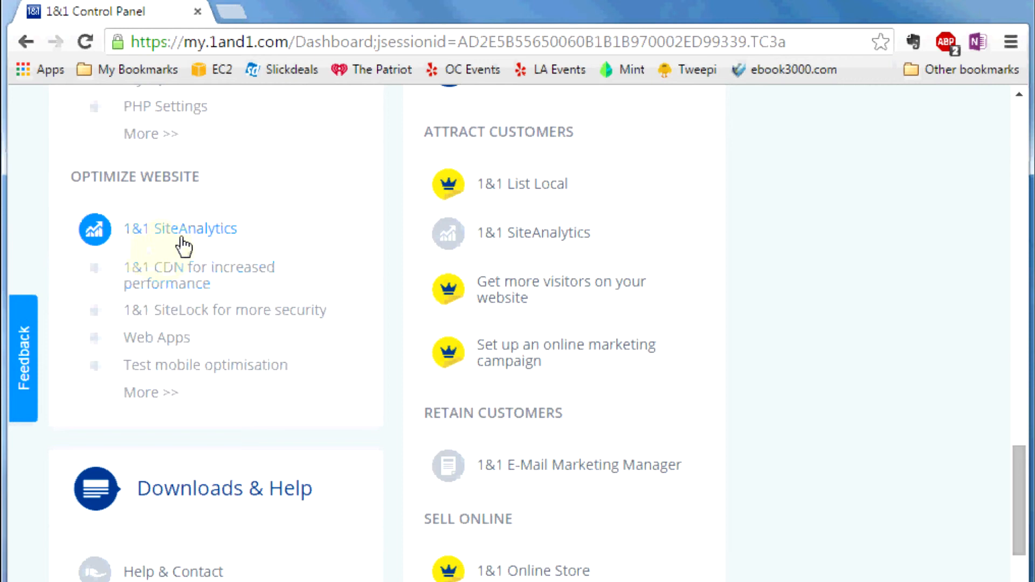
left_click(179, 229)
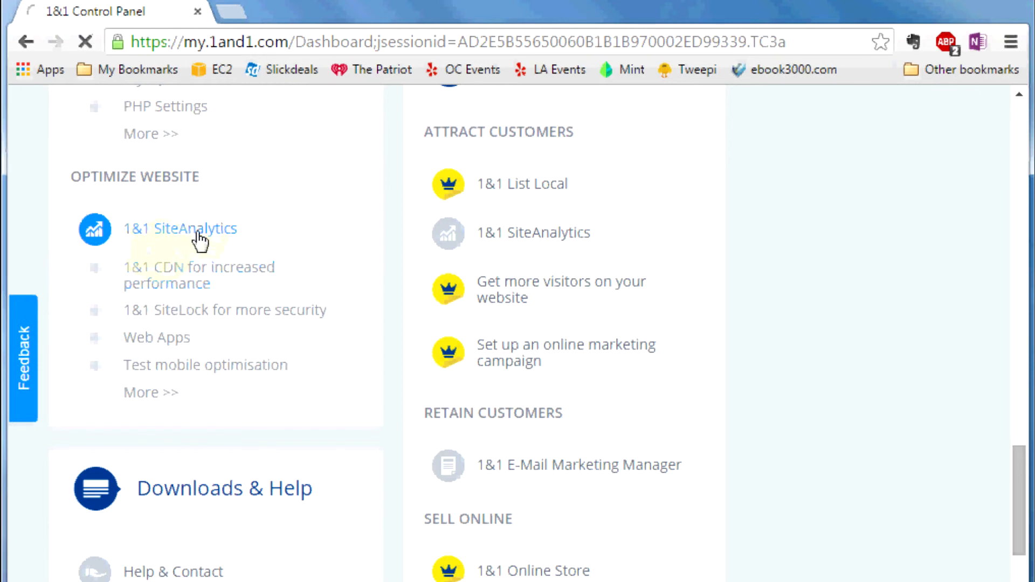
left_click(180, 227)
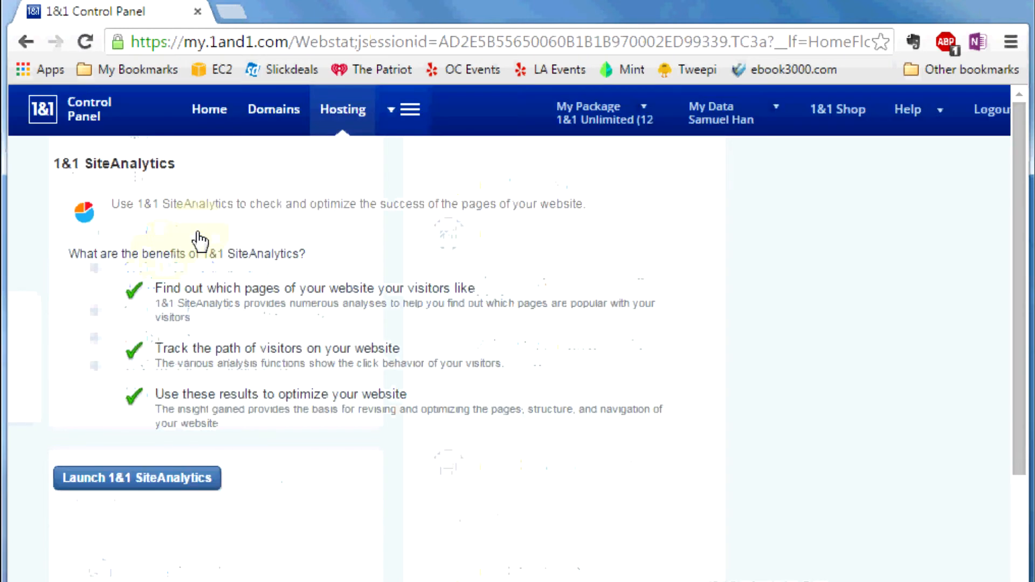
mouse_move(155, 517)
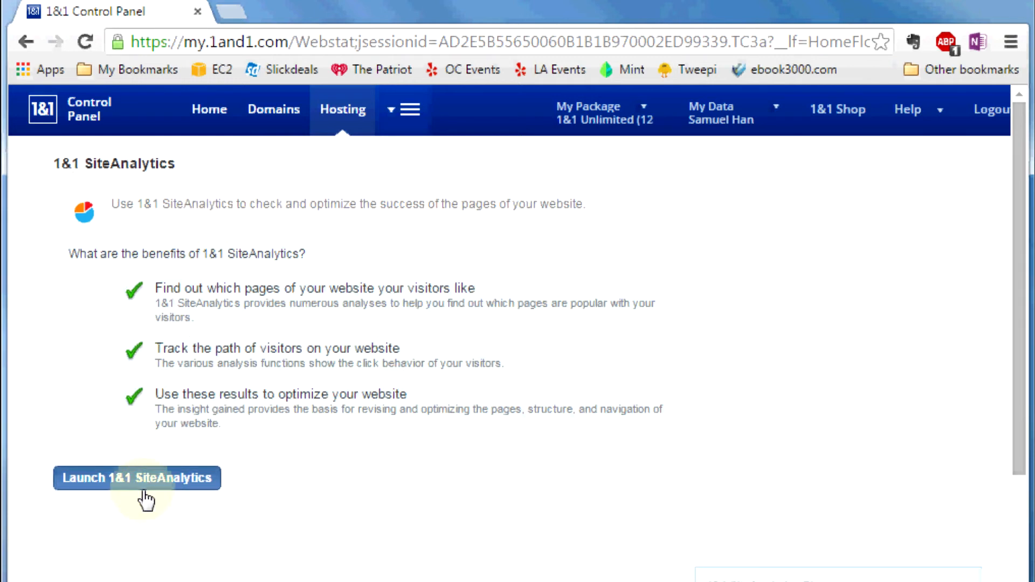
mouse_move(173, 489)
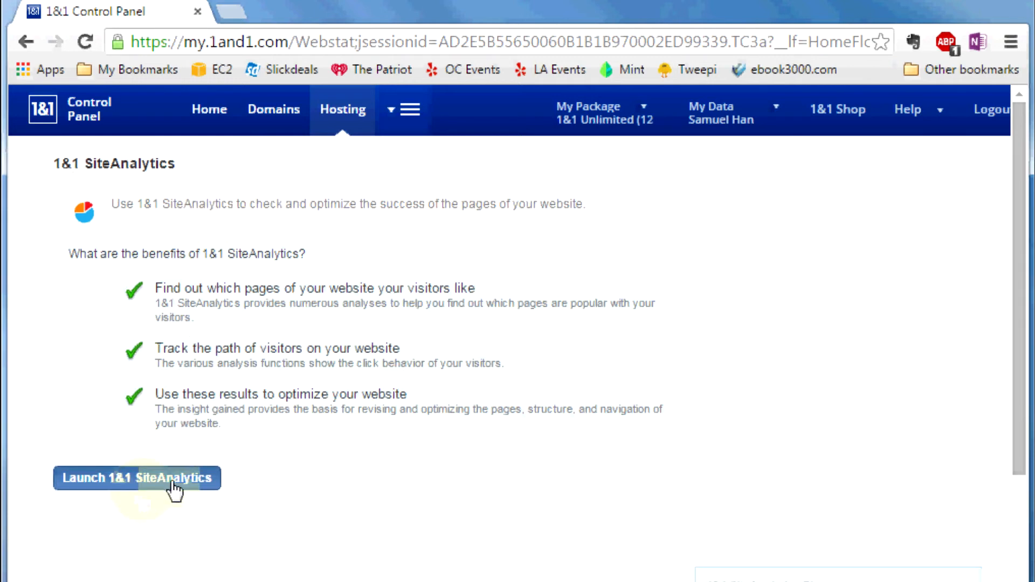
Step: Launch 1&1 SiteAnalytics in a new tab to view visit statistics
left_click(136, 477)
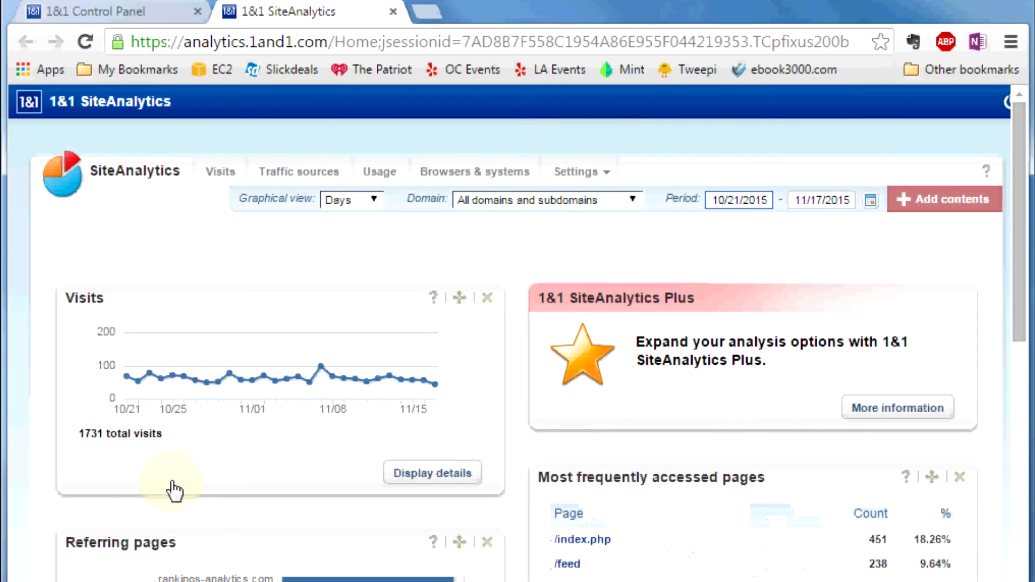
mouse_move(515, 363)
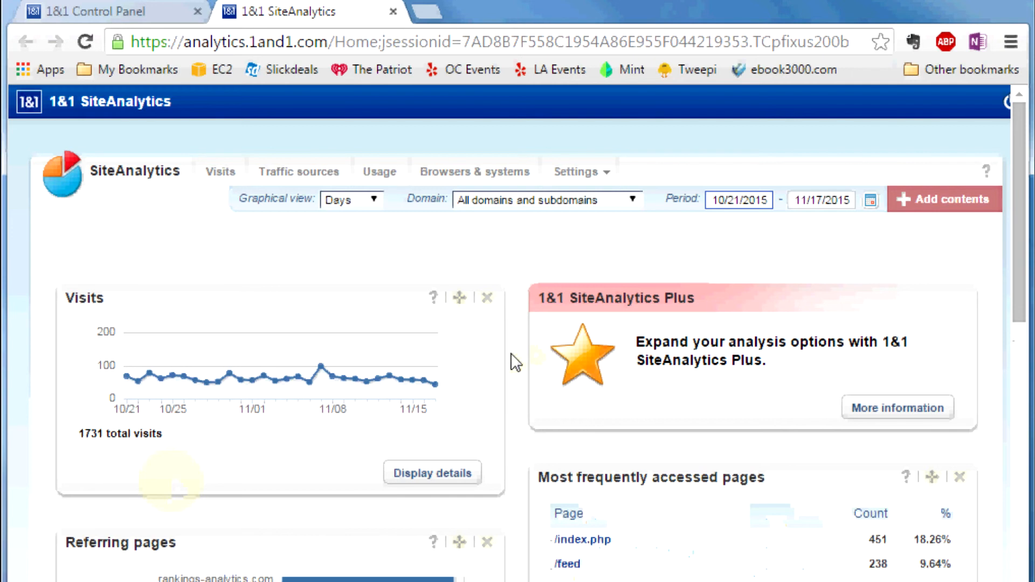
scroll("down", 3)
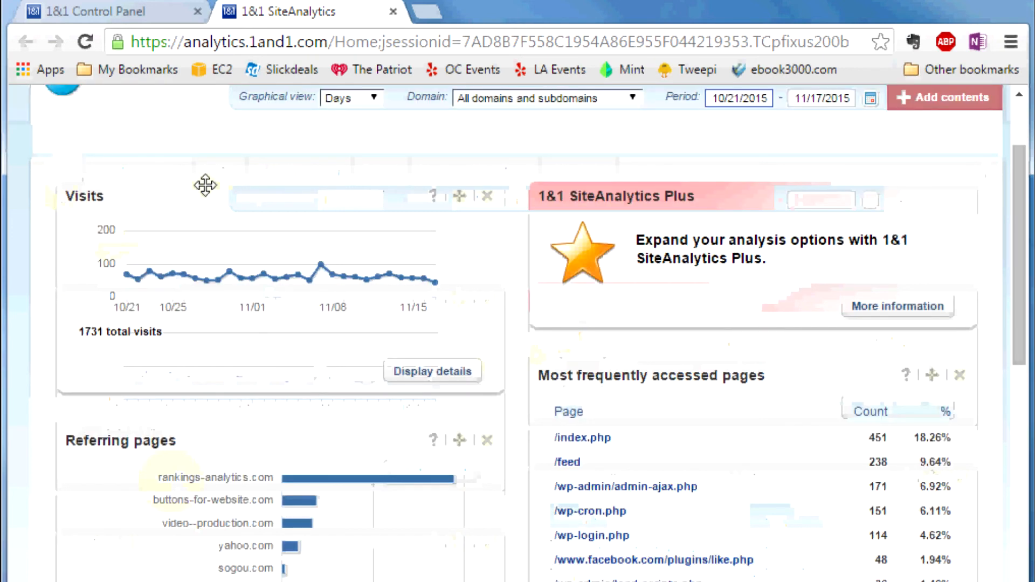
mouse_move(138, 400)
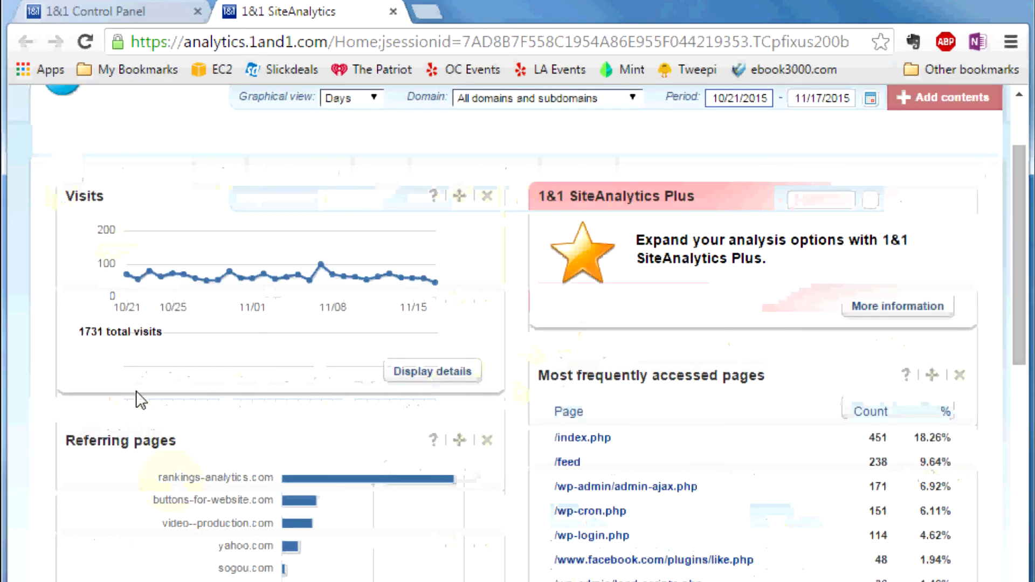
mouse_move(519, 450)
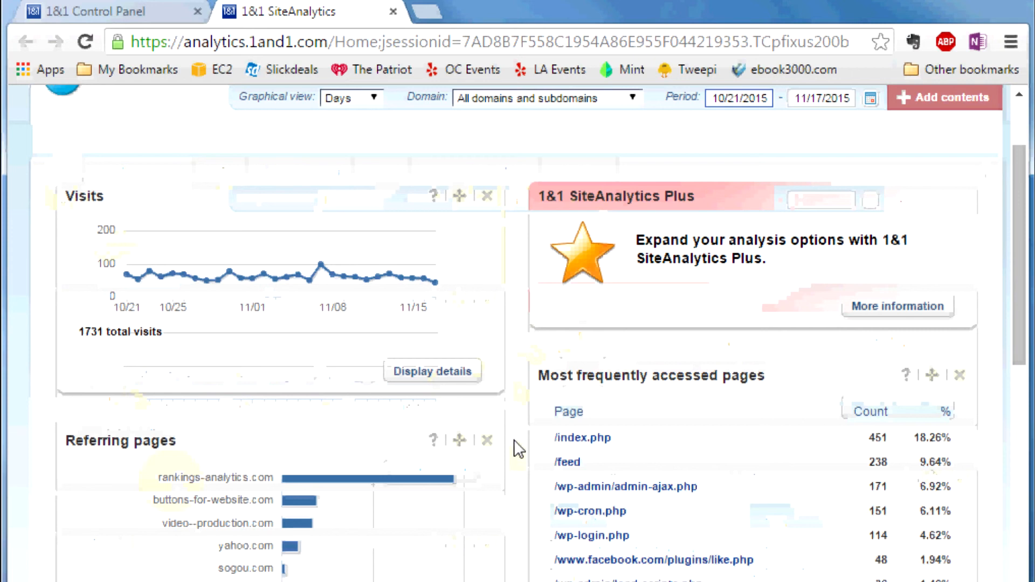
scroll("down", 3)
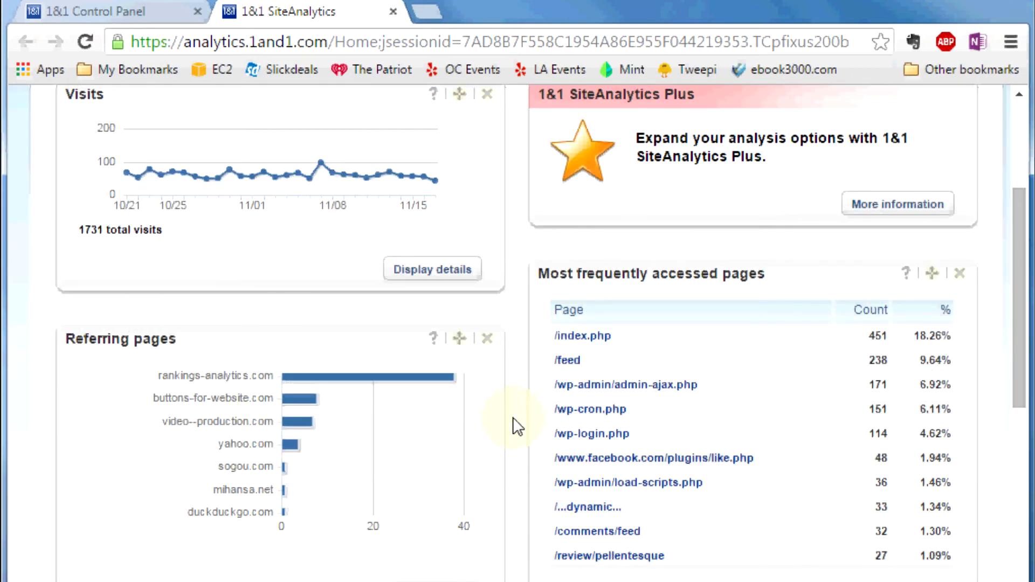
scroll("down", 3)
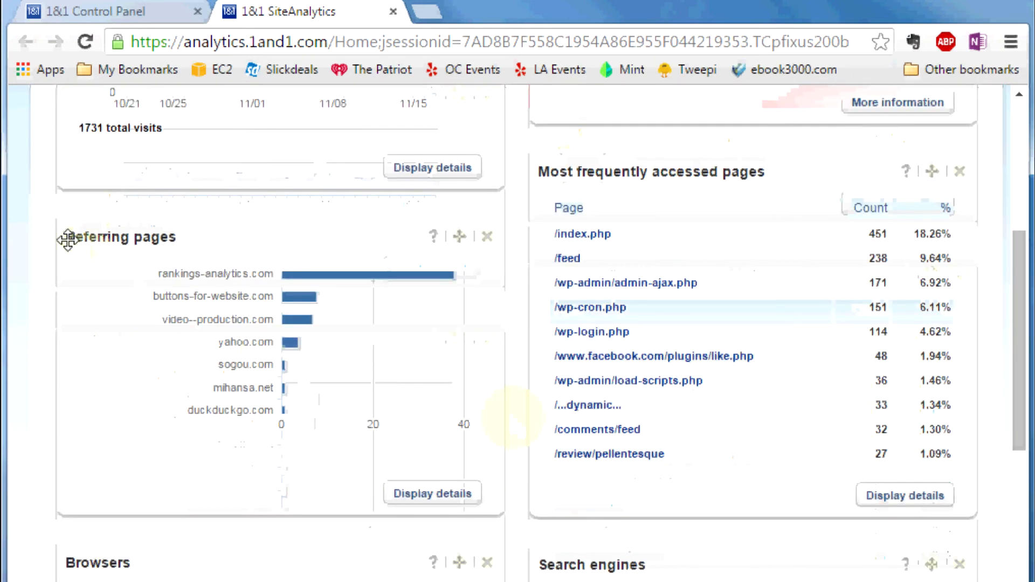
mouse_move(685, 212)
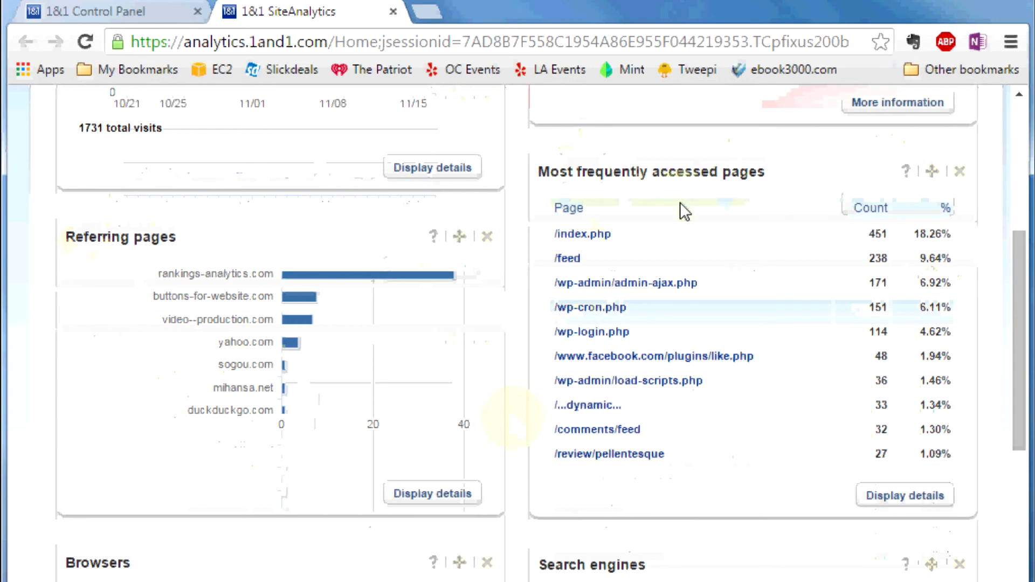
mouse_move(598, 212)
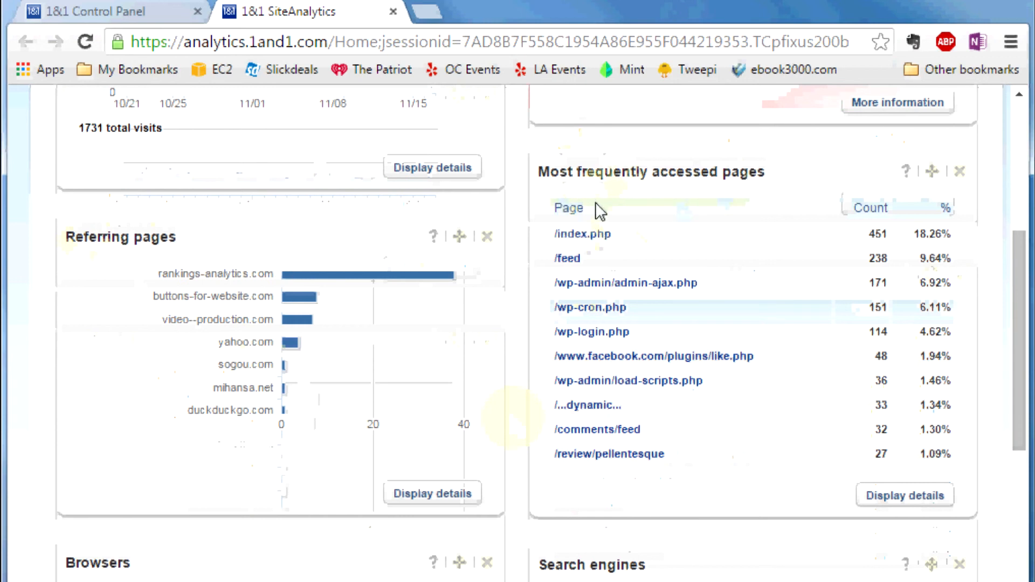
mouse_move(533, 517)
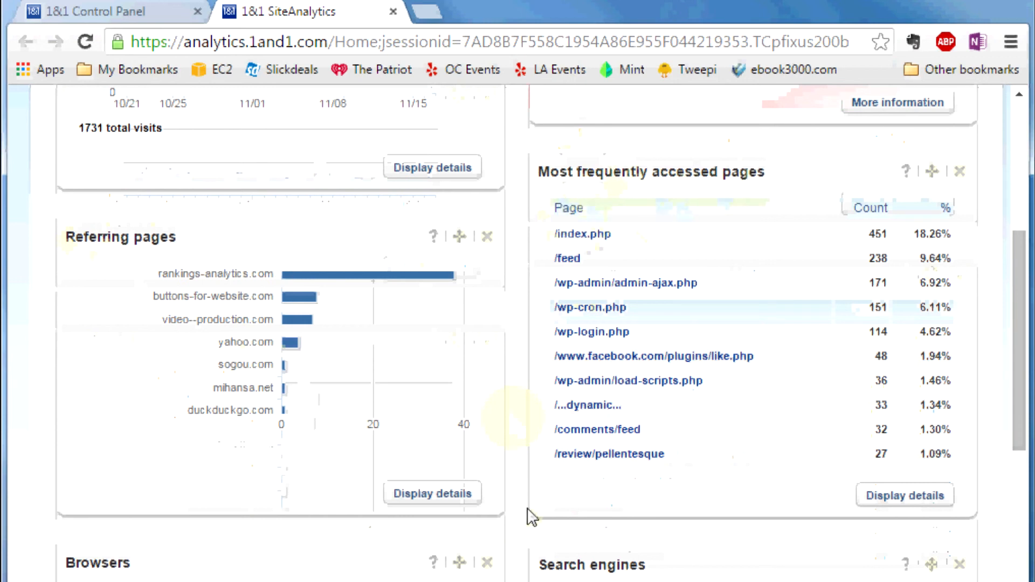
scroll("down", 3)
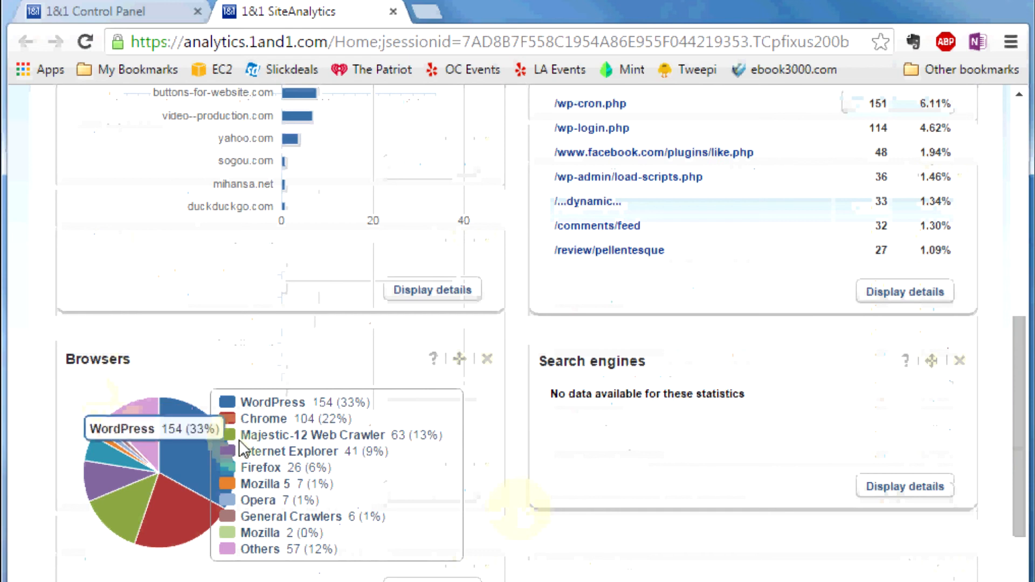
scroll("up", 3)
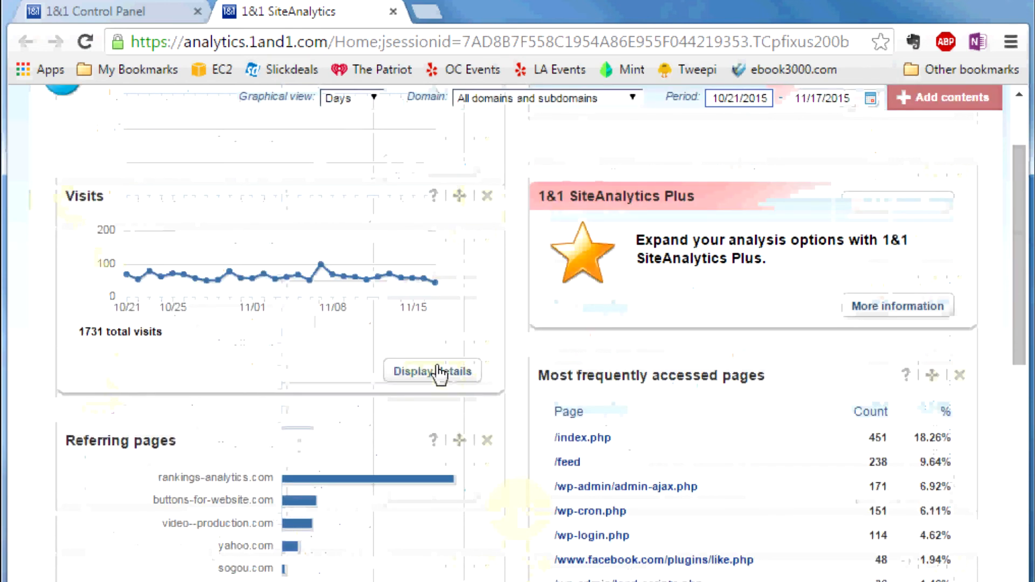
Step: Open the Visits widget details to show the daily chart totaling 1731 visits
left_click(432, 371)
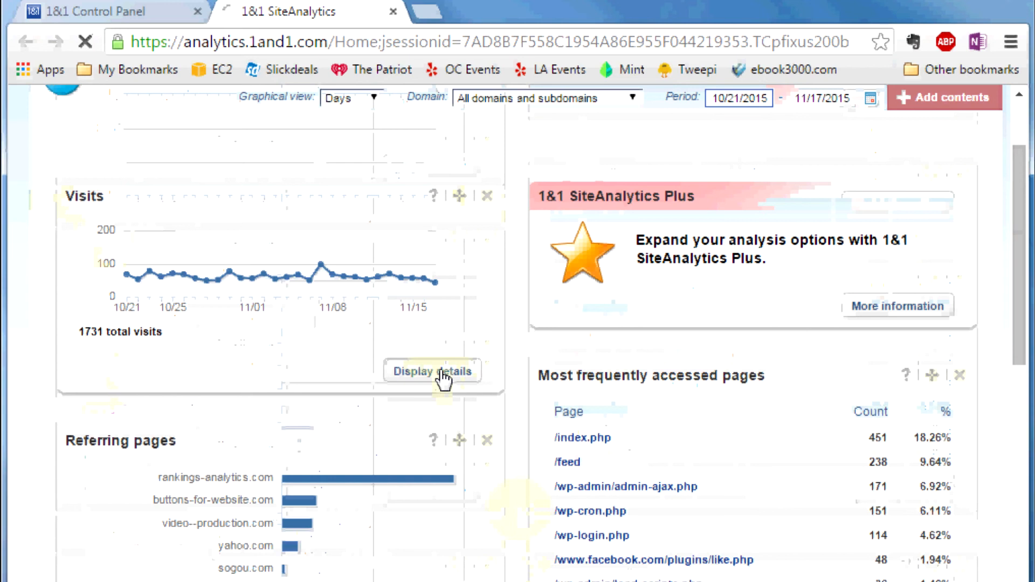
left_click(432, 370)
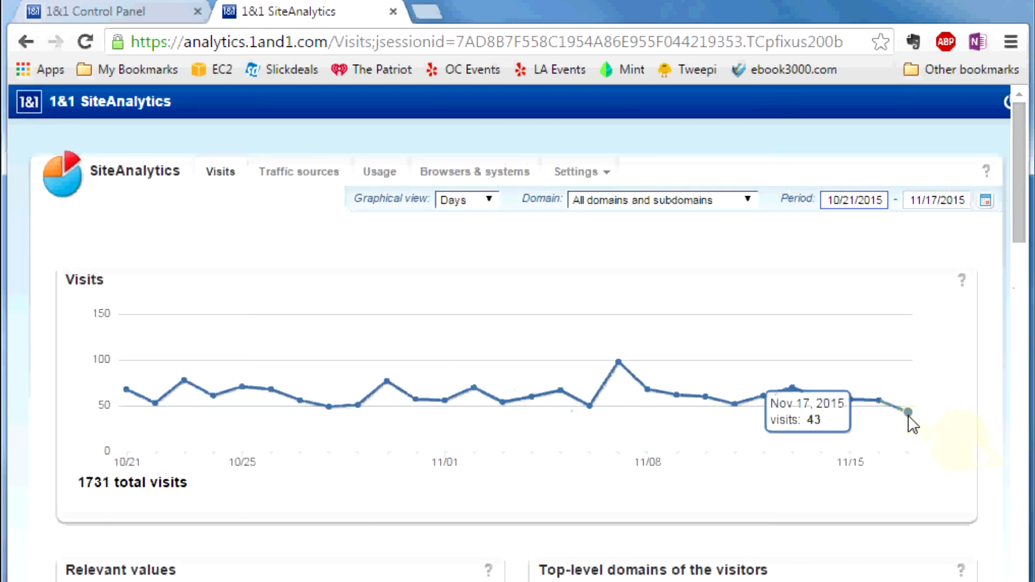
mouse_move(851, 399)
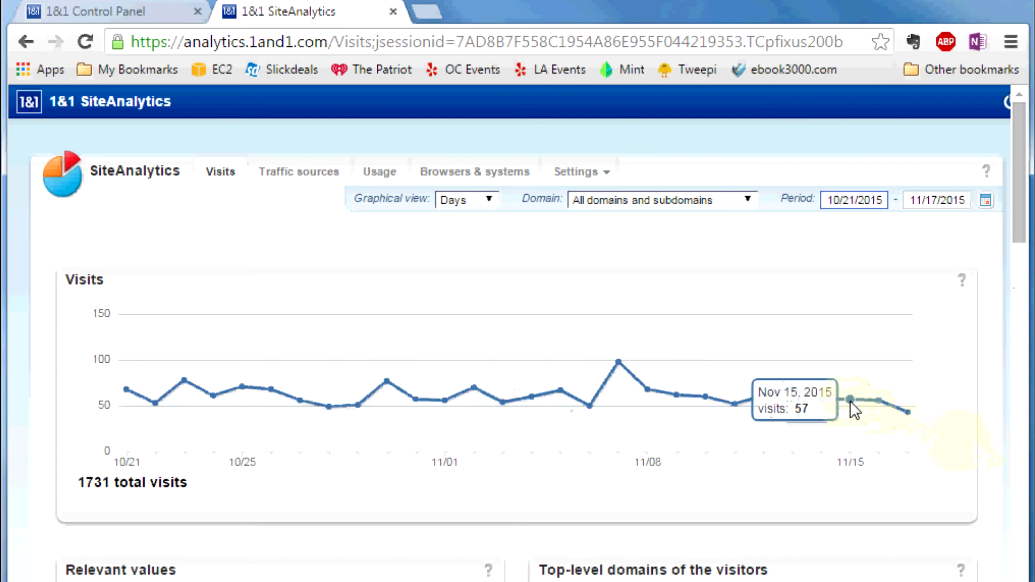
mouse_move(796, 394)
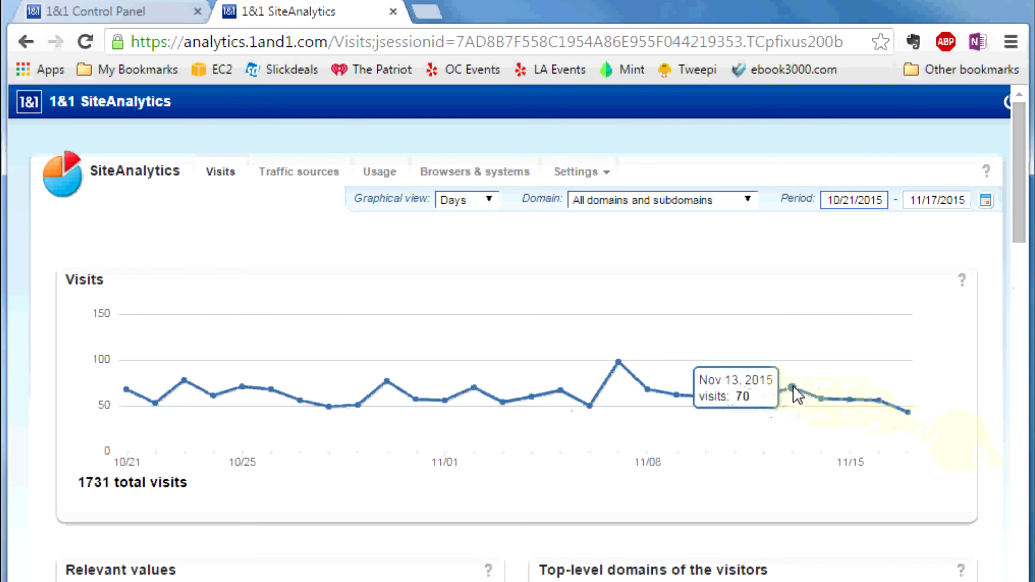
mouse_move(703, 402)
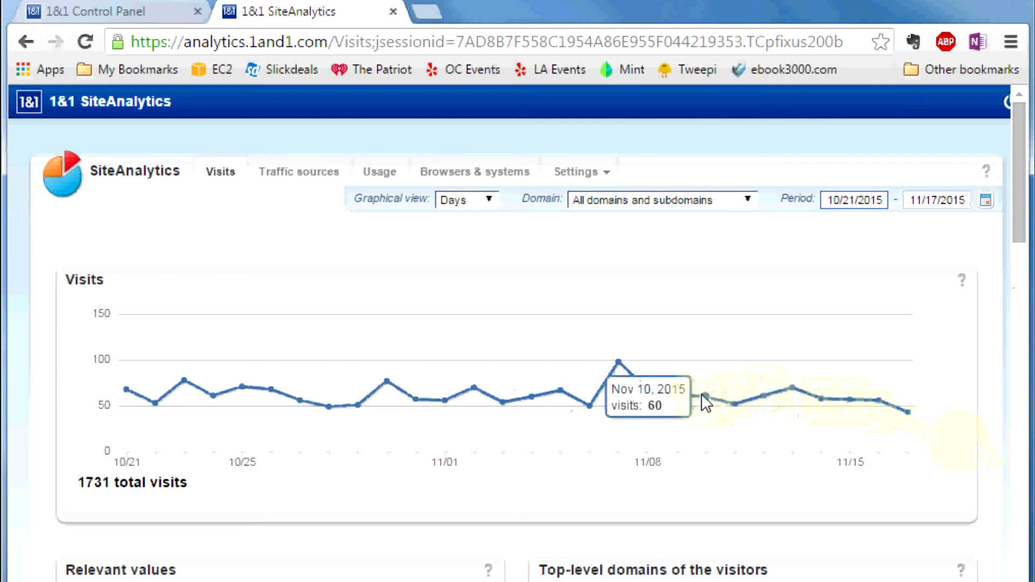
mouse_move(624, 380)
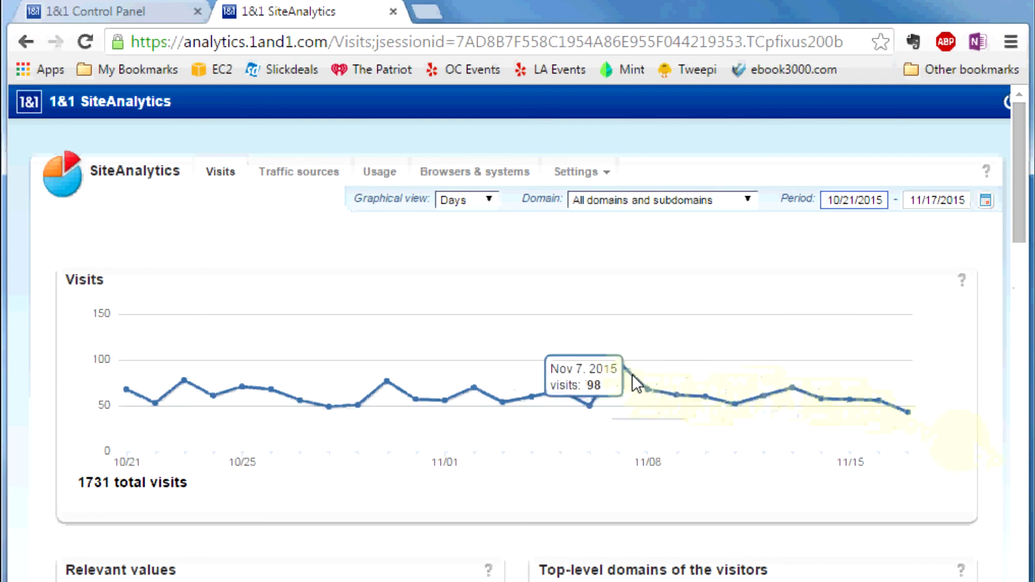
mouse_move(618, 368)
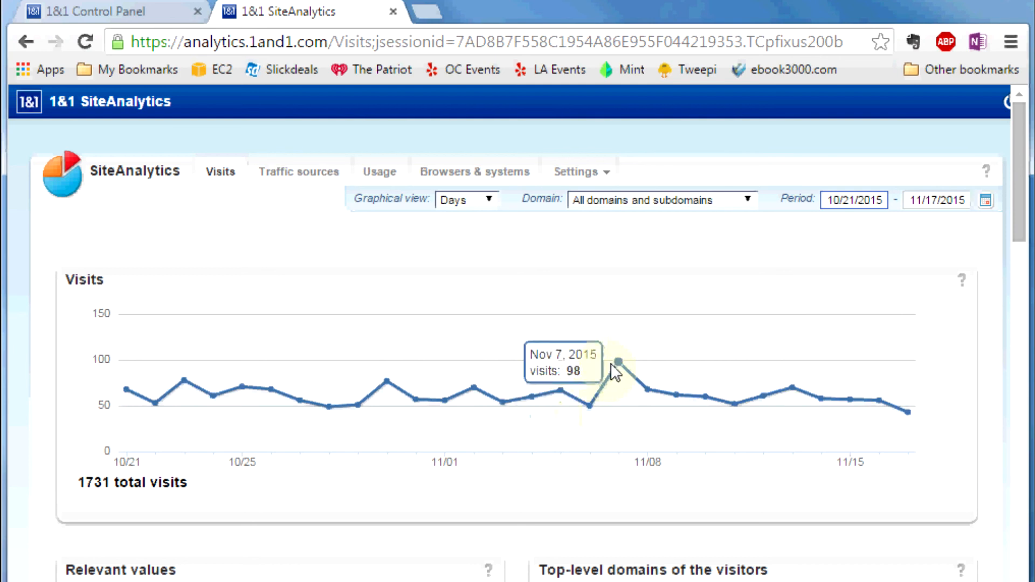
mouse_move(850, 278)
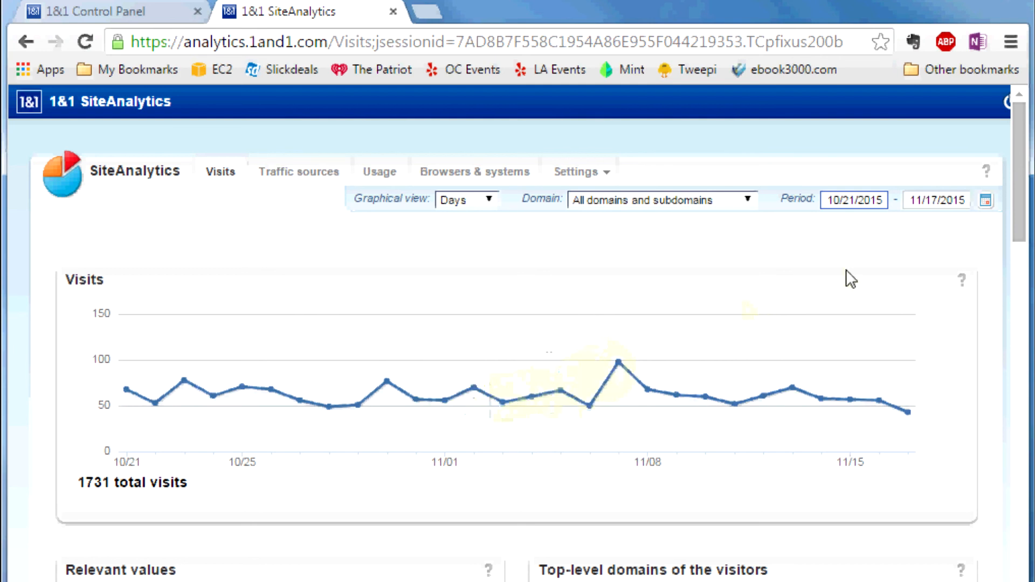
mouse_move(492, 201)
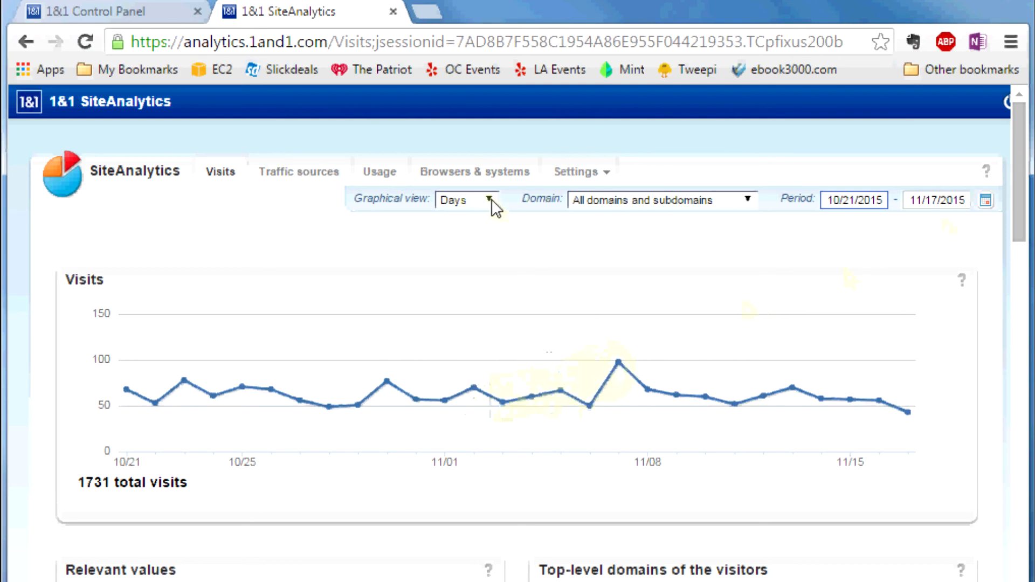
mouse_move(1010, 270)
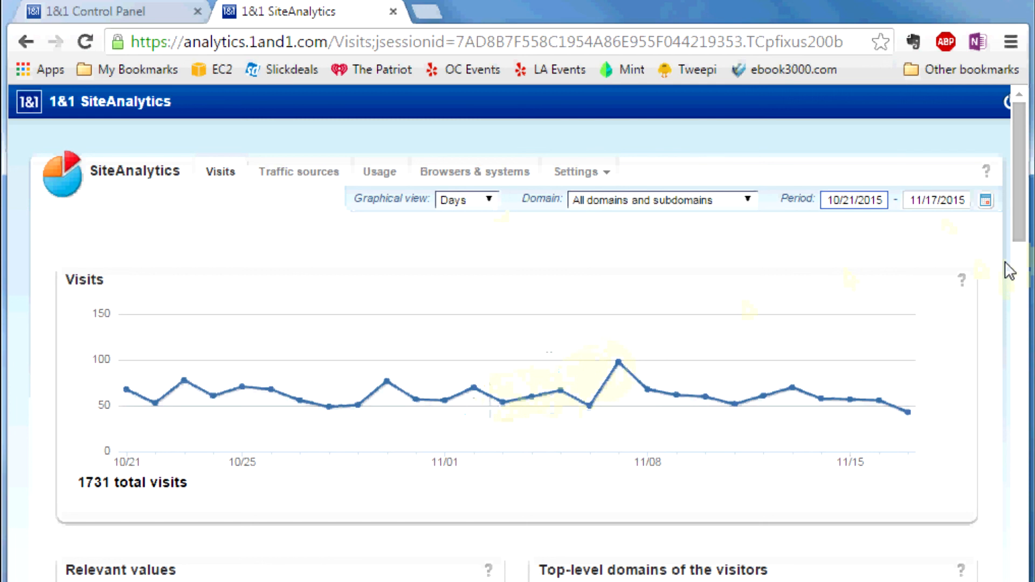